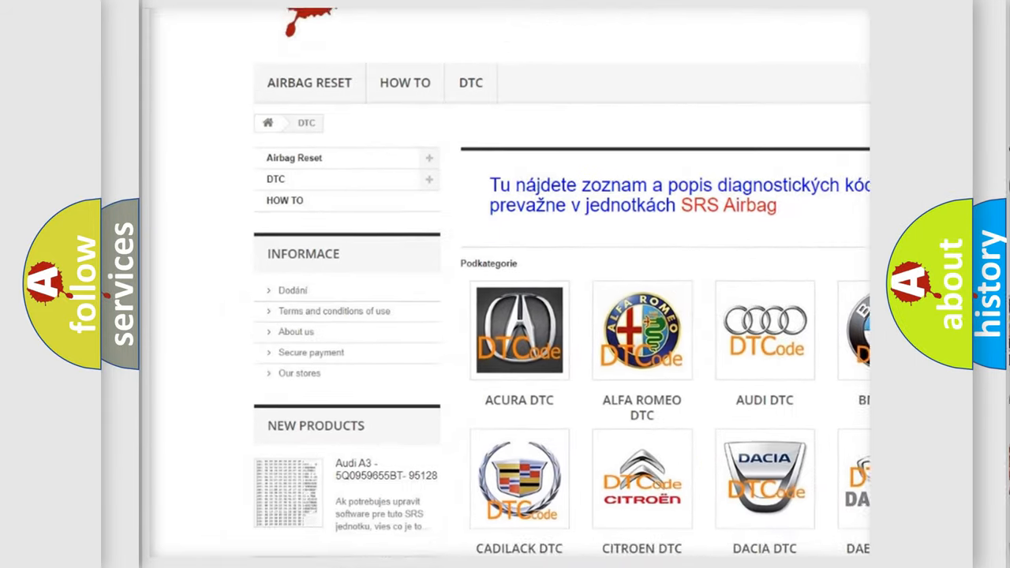
pyautogui.scroll(-3)
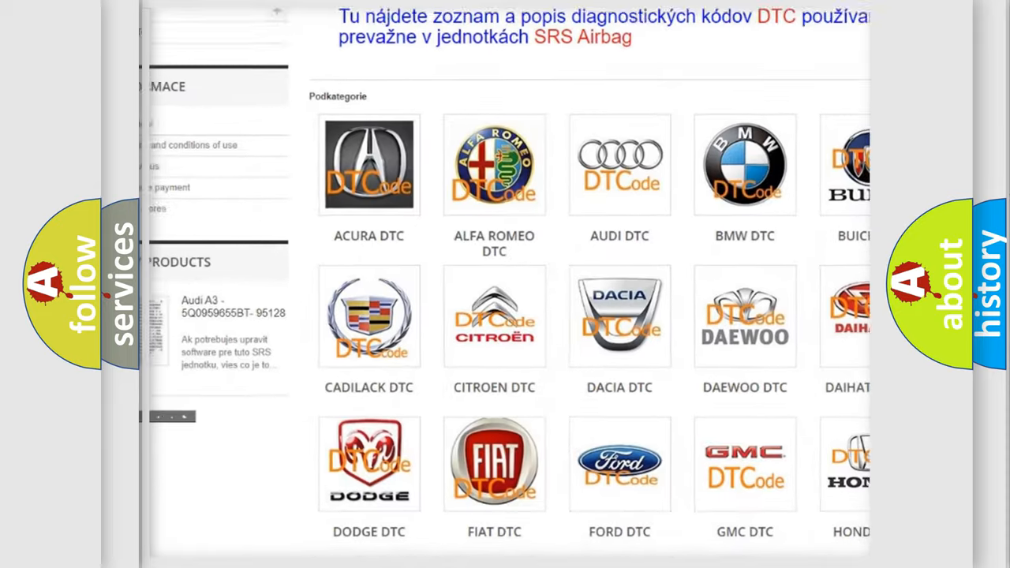
pyautogui.scroll(-3)
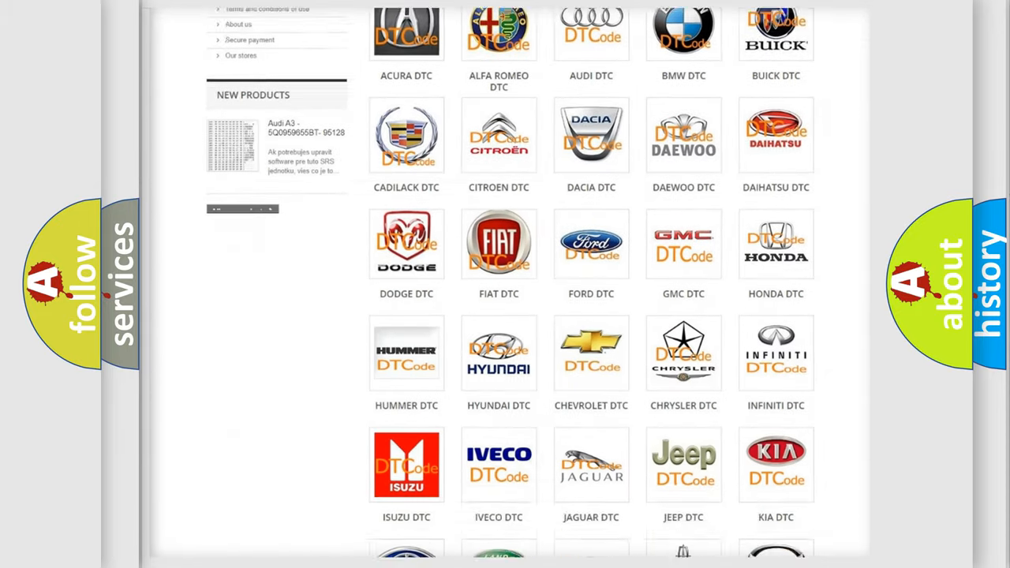
pyautogui.scroll(-3)
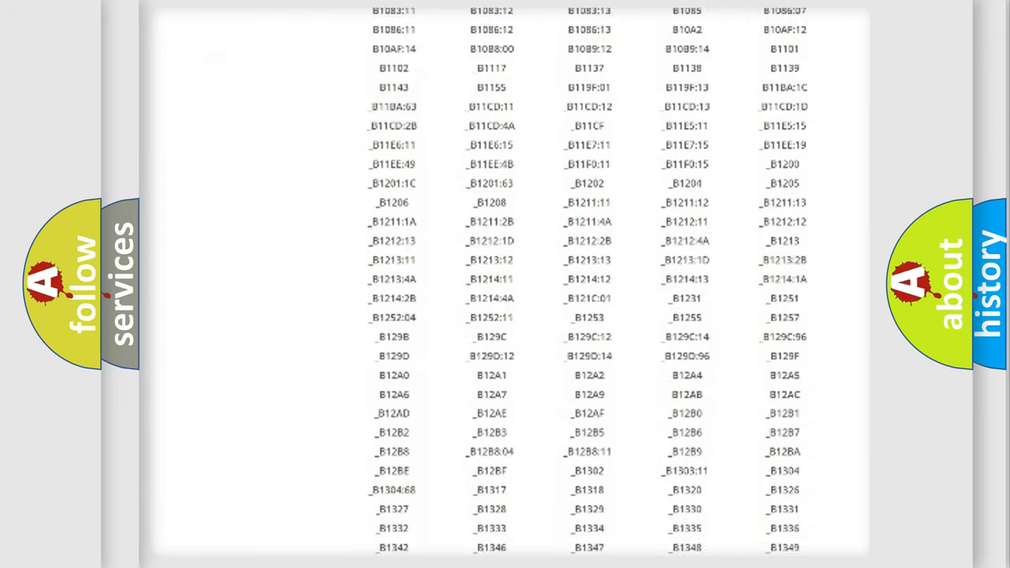
pyautogui.scroll(-3)
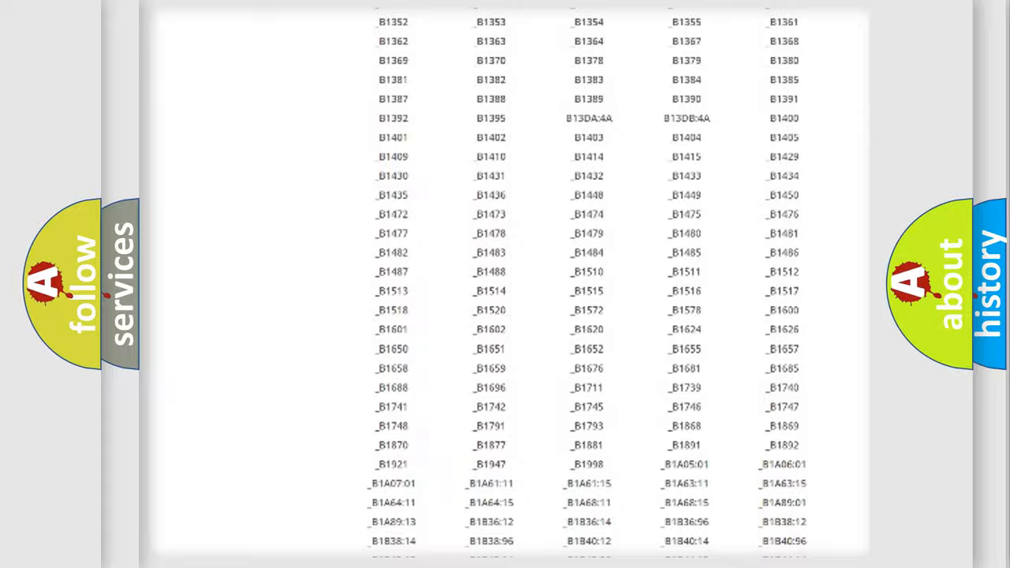
pyautogui.scroll(3)
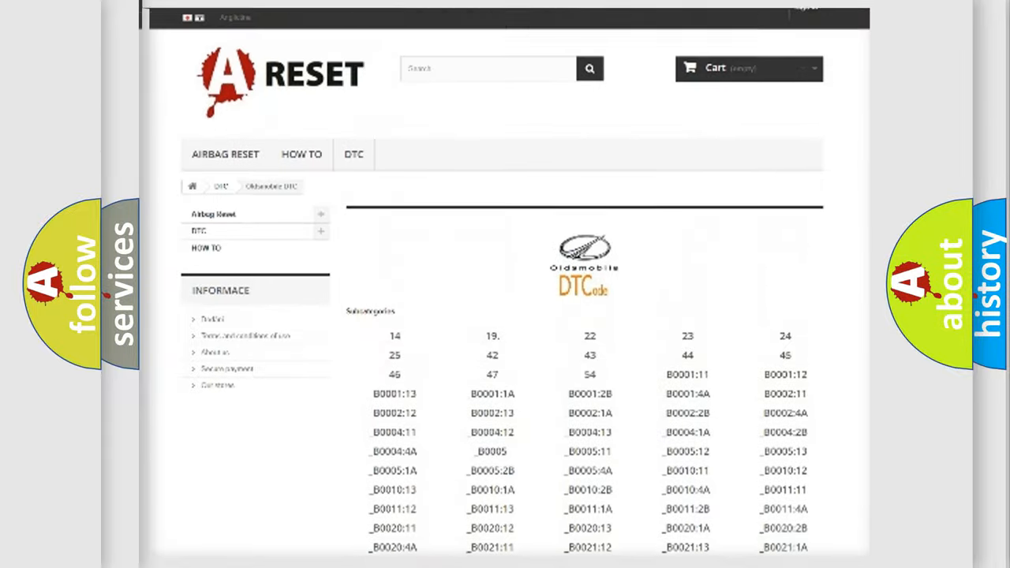